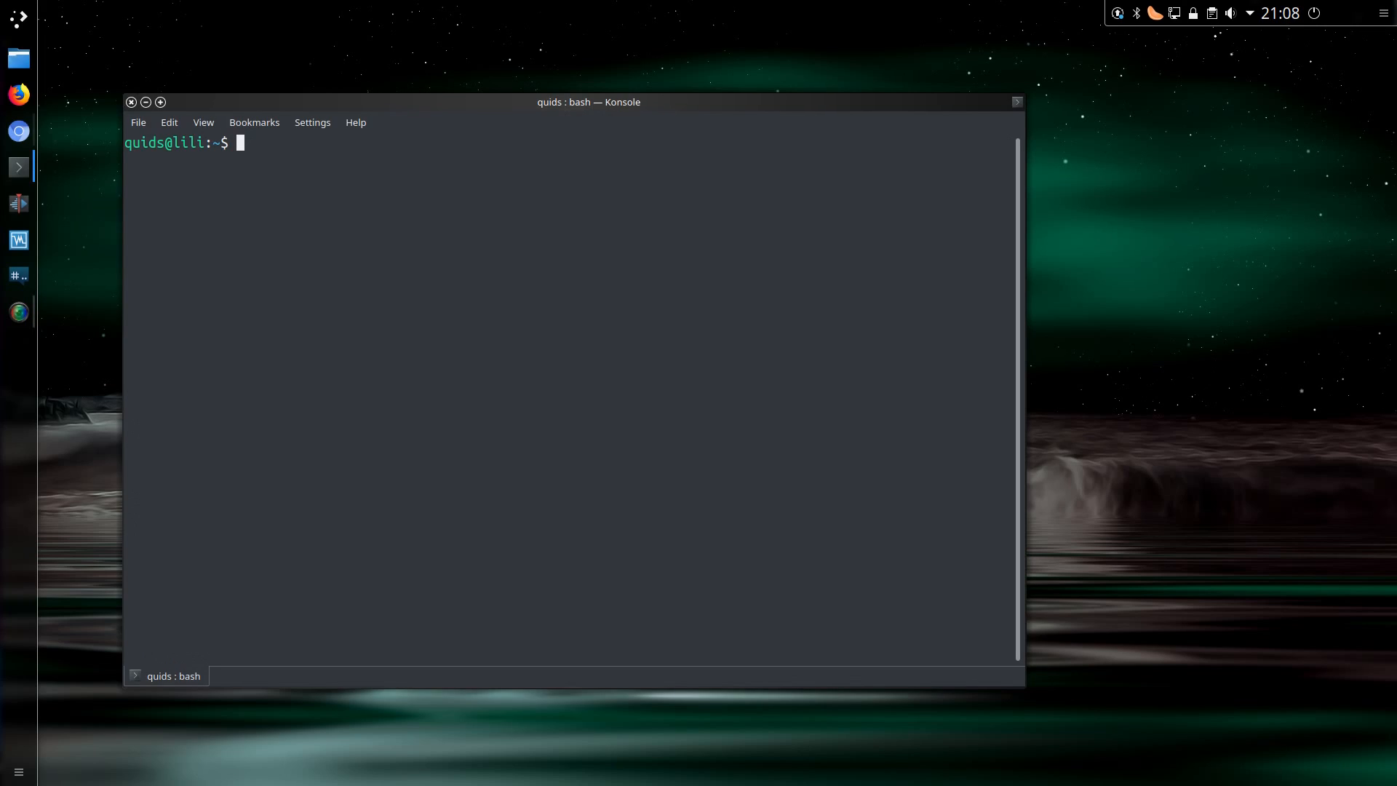
Run uname -a to show the Linux 4.15.0-29-generic x86_64 kernel details
text(uname -a)
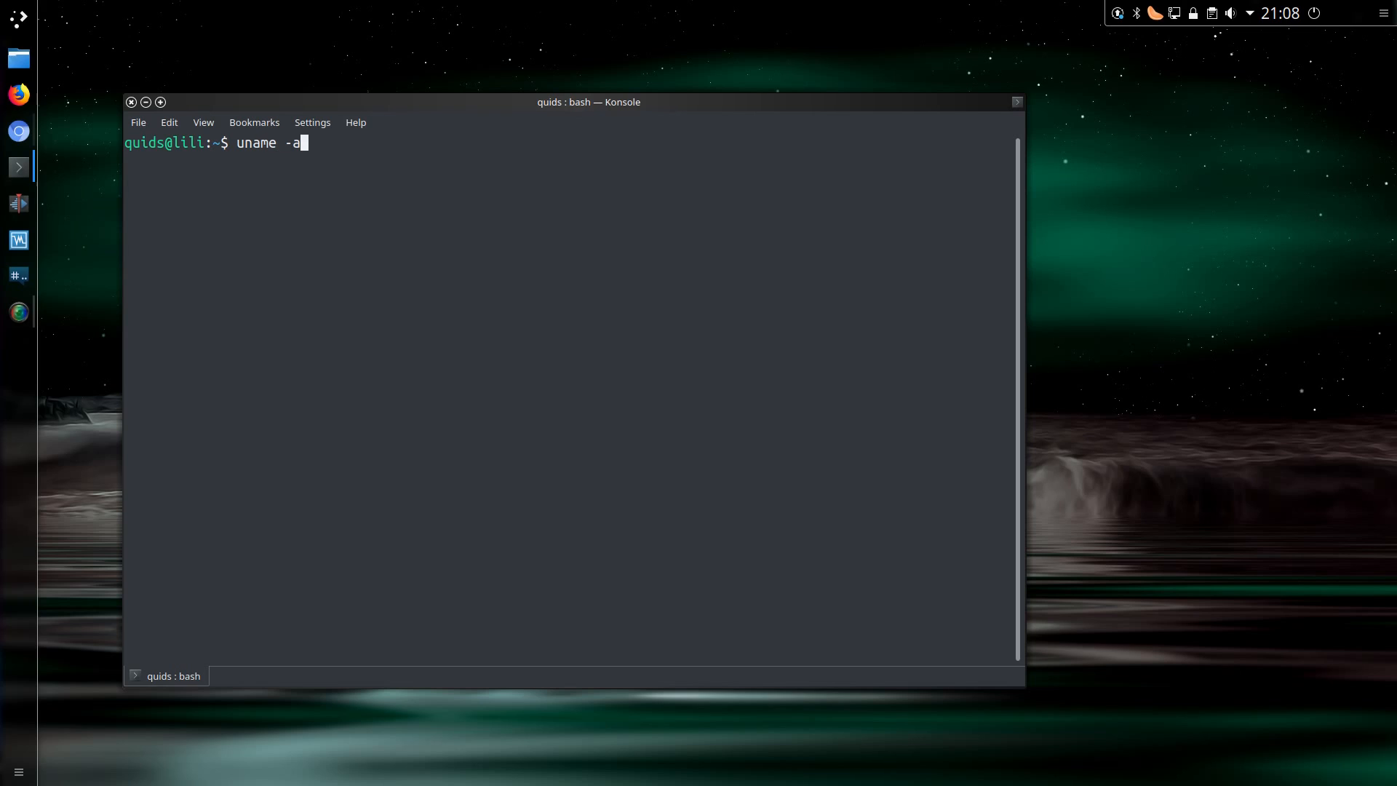
key(Return)
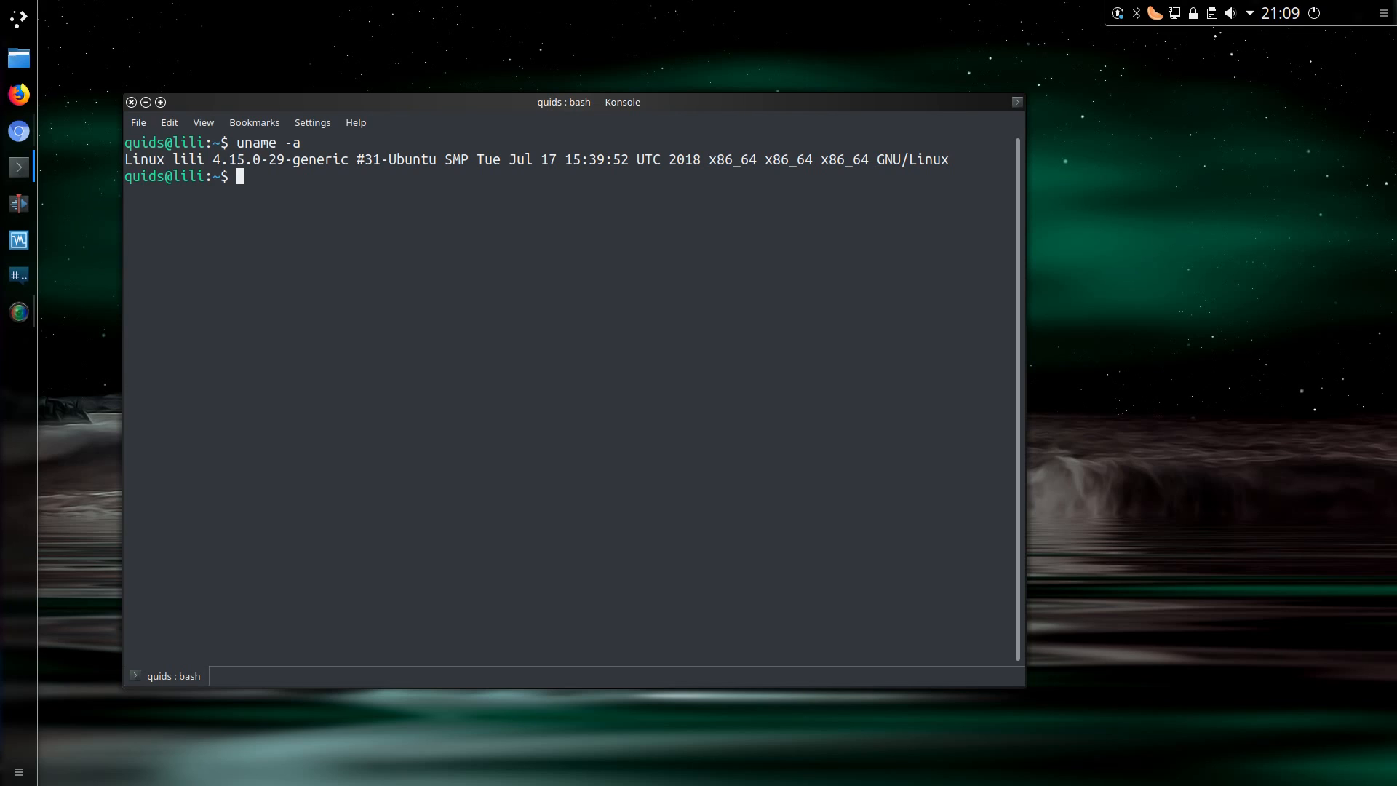
Run lsusb and highlight the Sony PlayStation 3 Controller entry
text(lsusb)
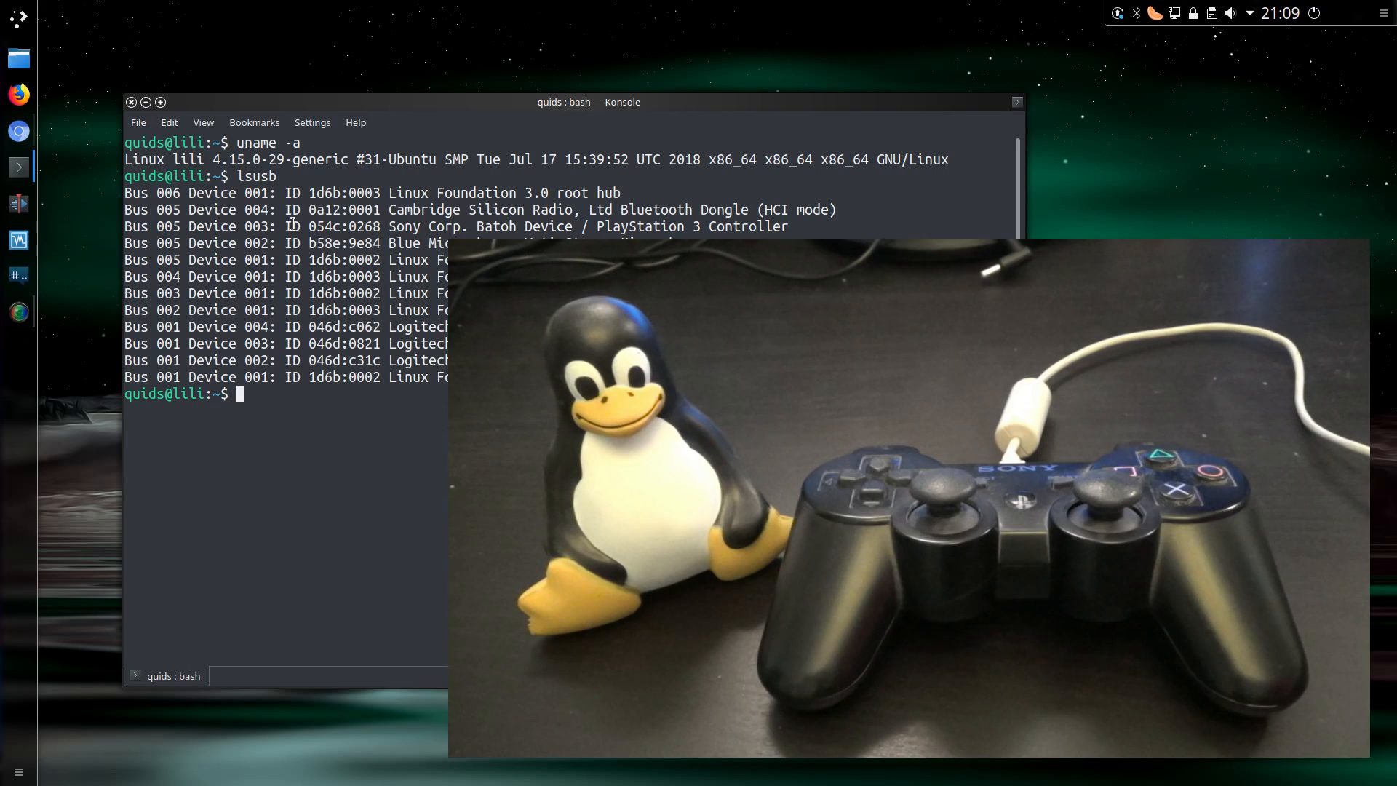
double_click(329, 227)
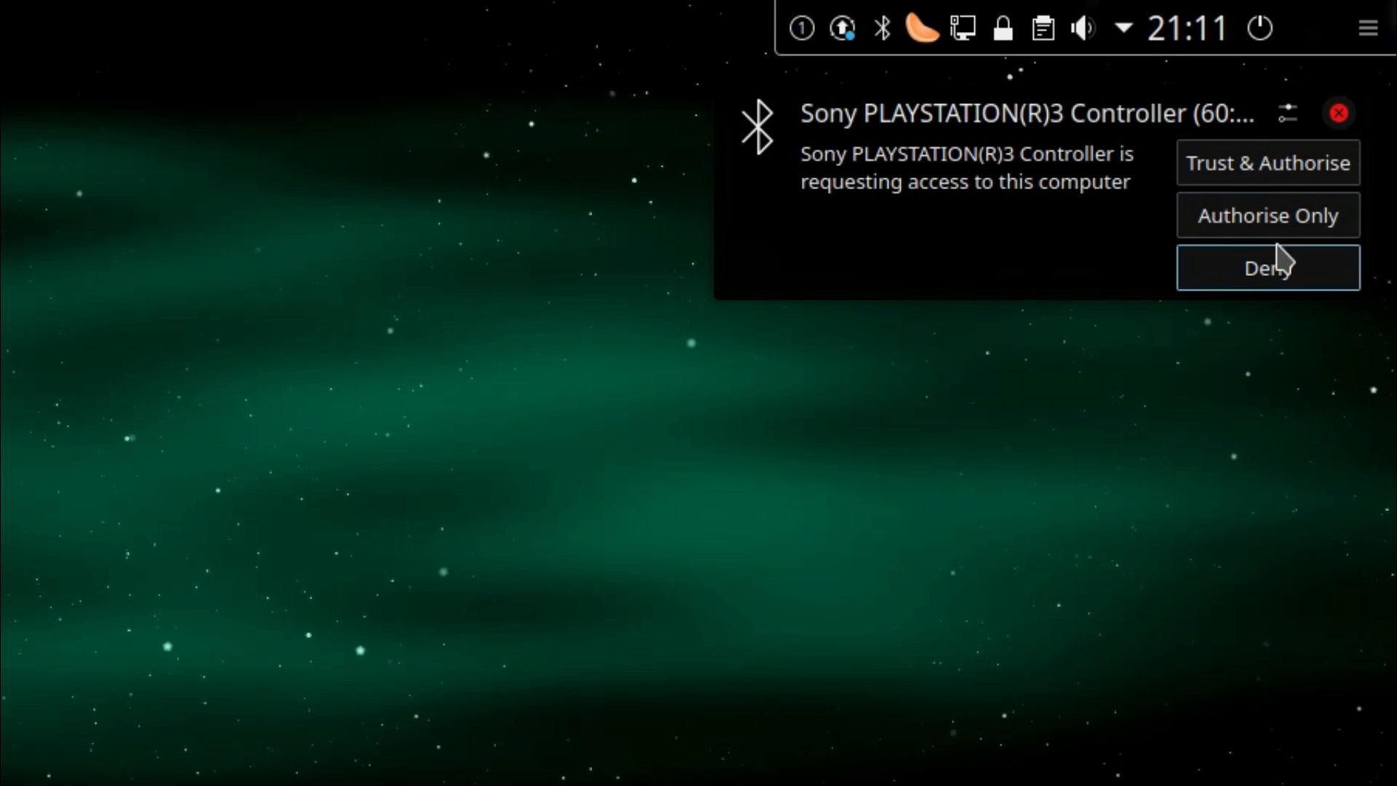
mouse_move(1266, 162)
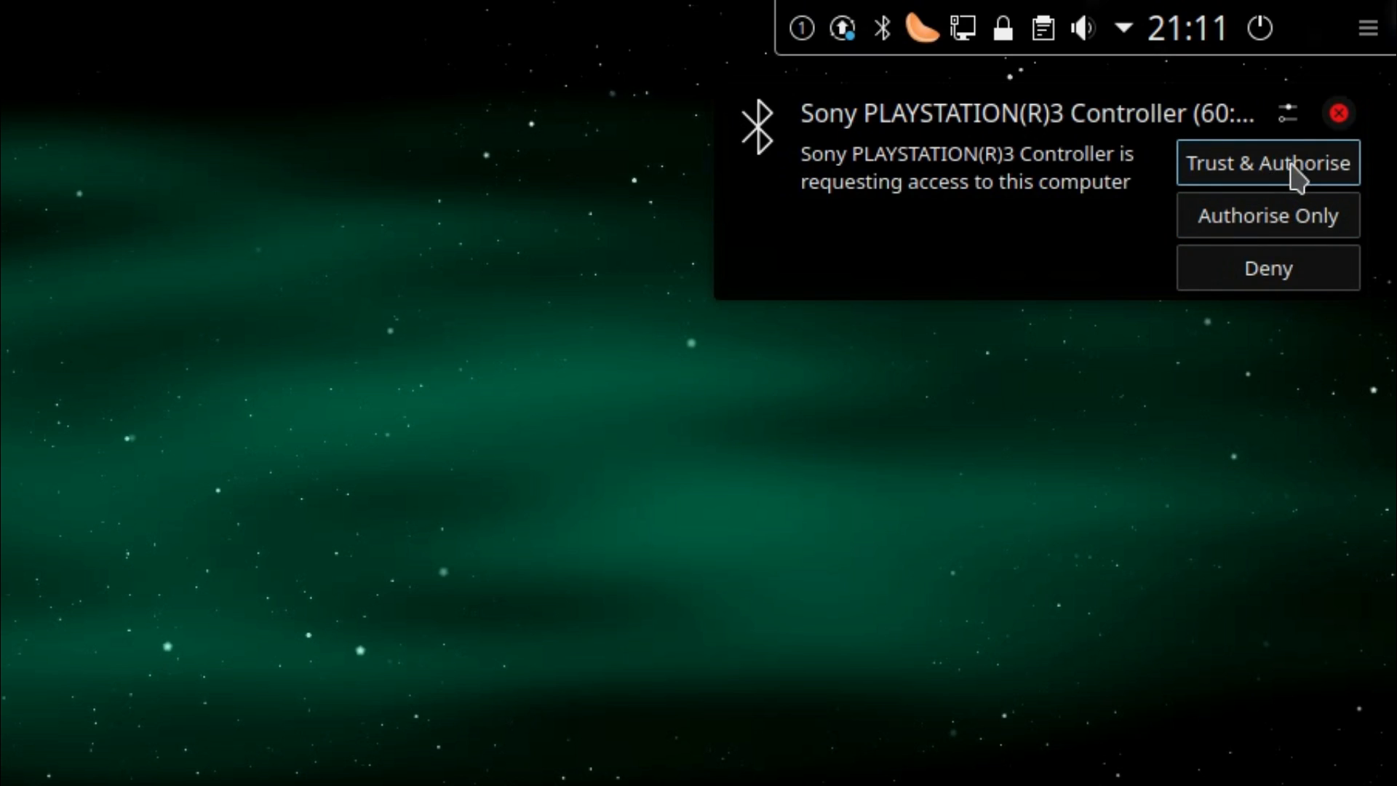
Trust and authorise the Sony PLAYSTATION(R)3 Controller's Bluetooth access request
click(1266, 163)
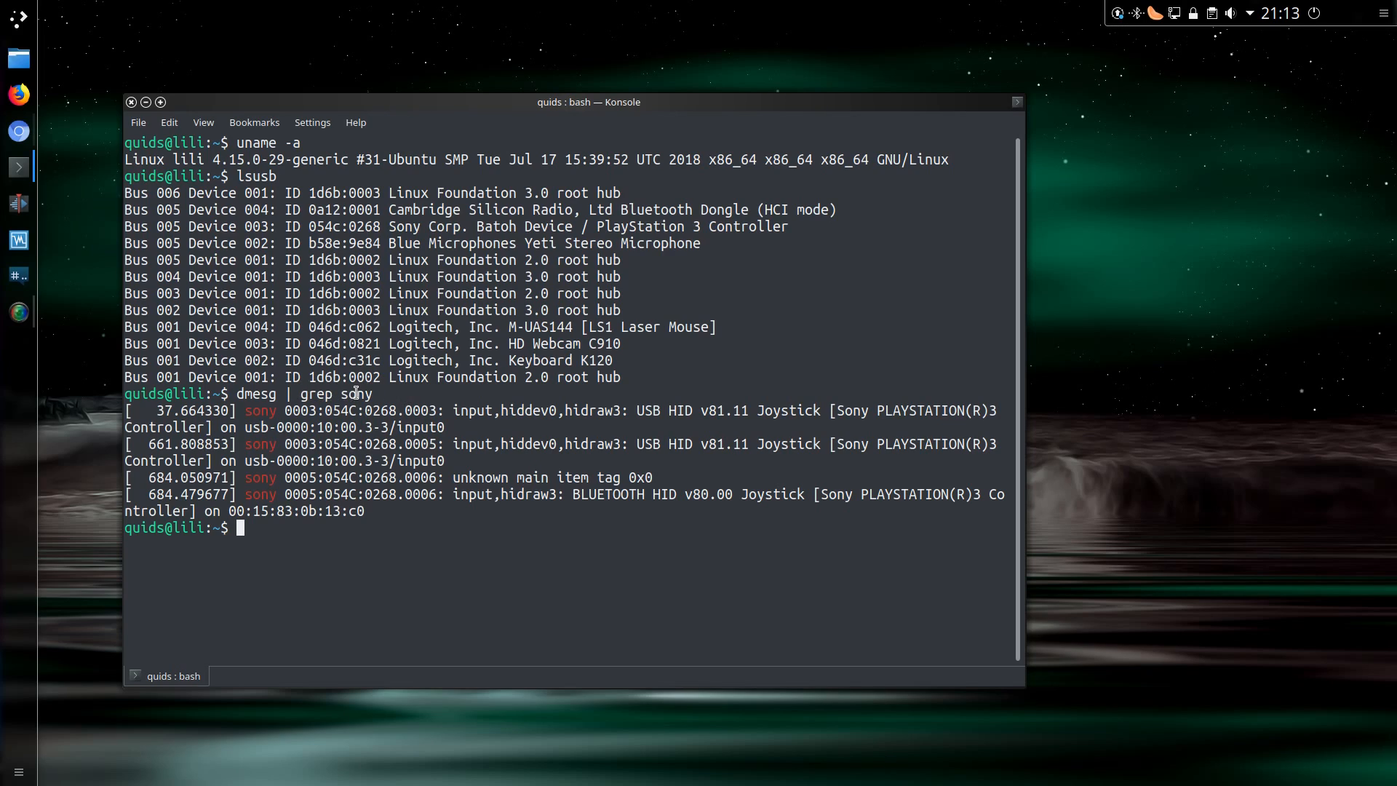
mouse_move(366, 394)
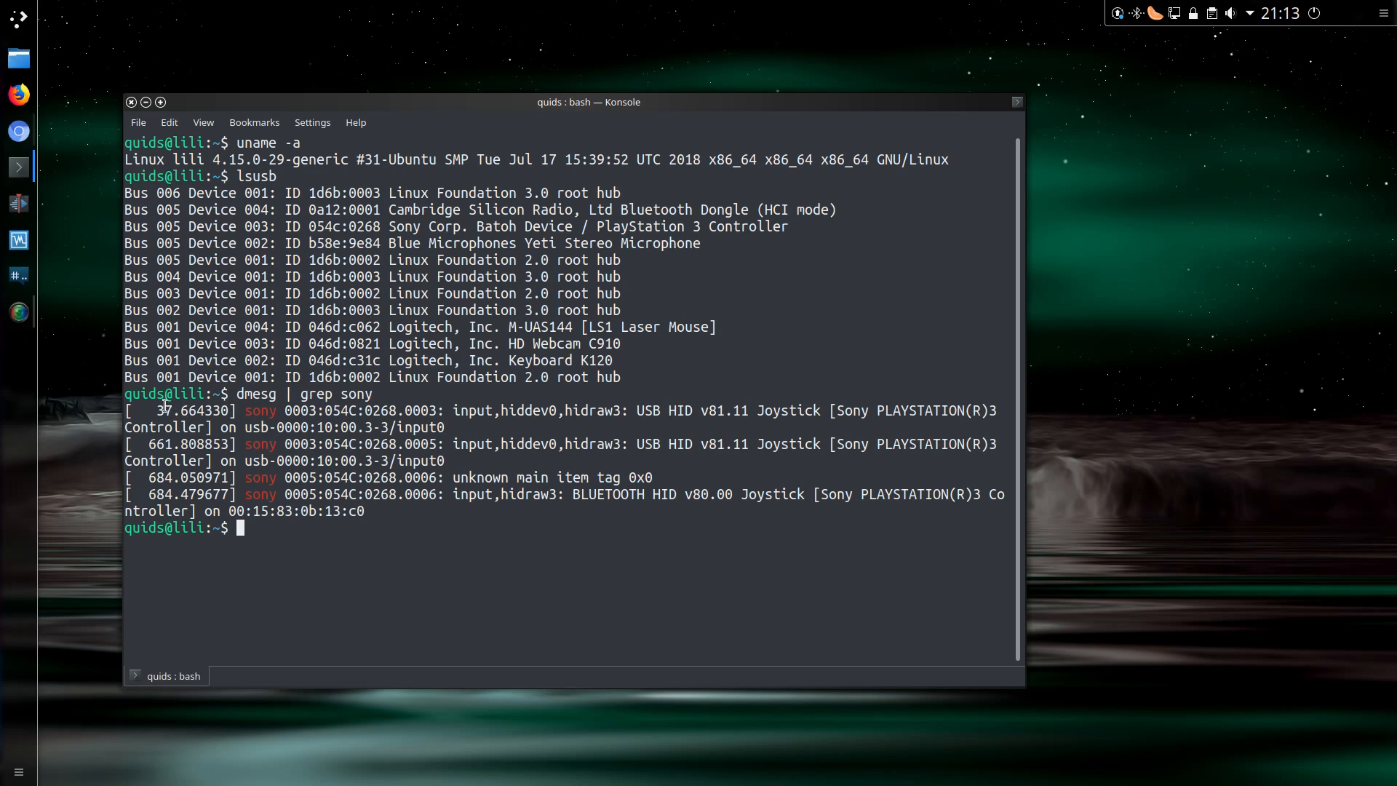
Highlight the timestamps of the first two sony entries in the dmesg output
double_click(259, 410)
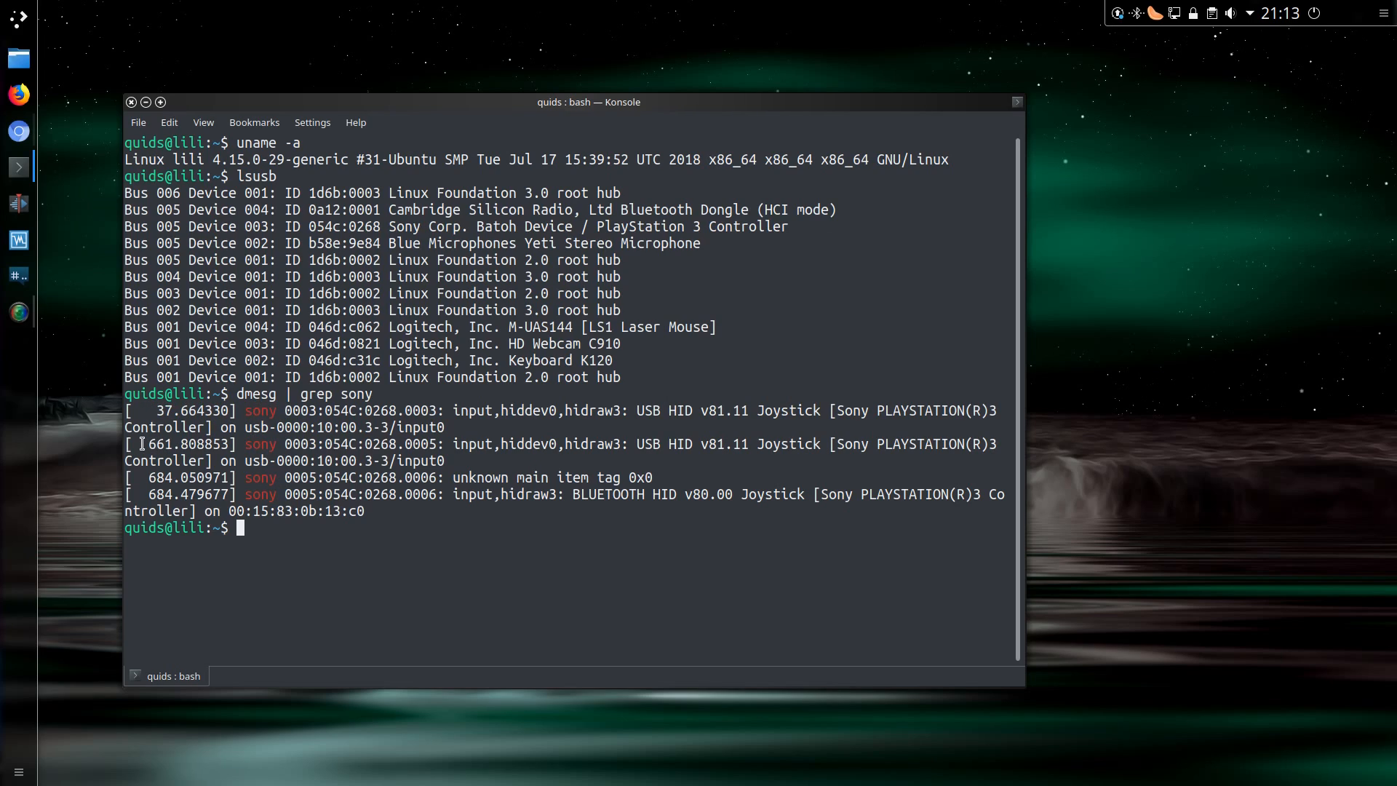
double_click(187, 443)
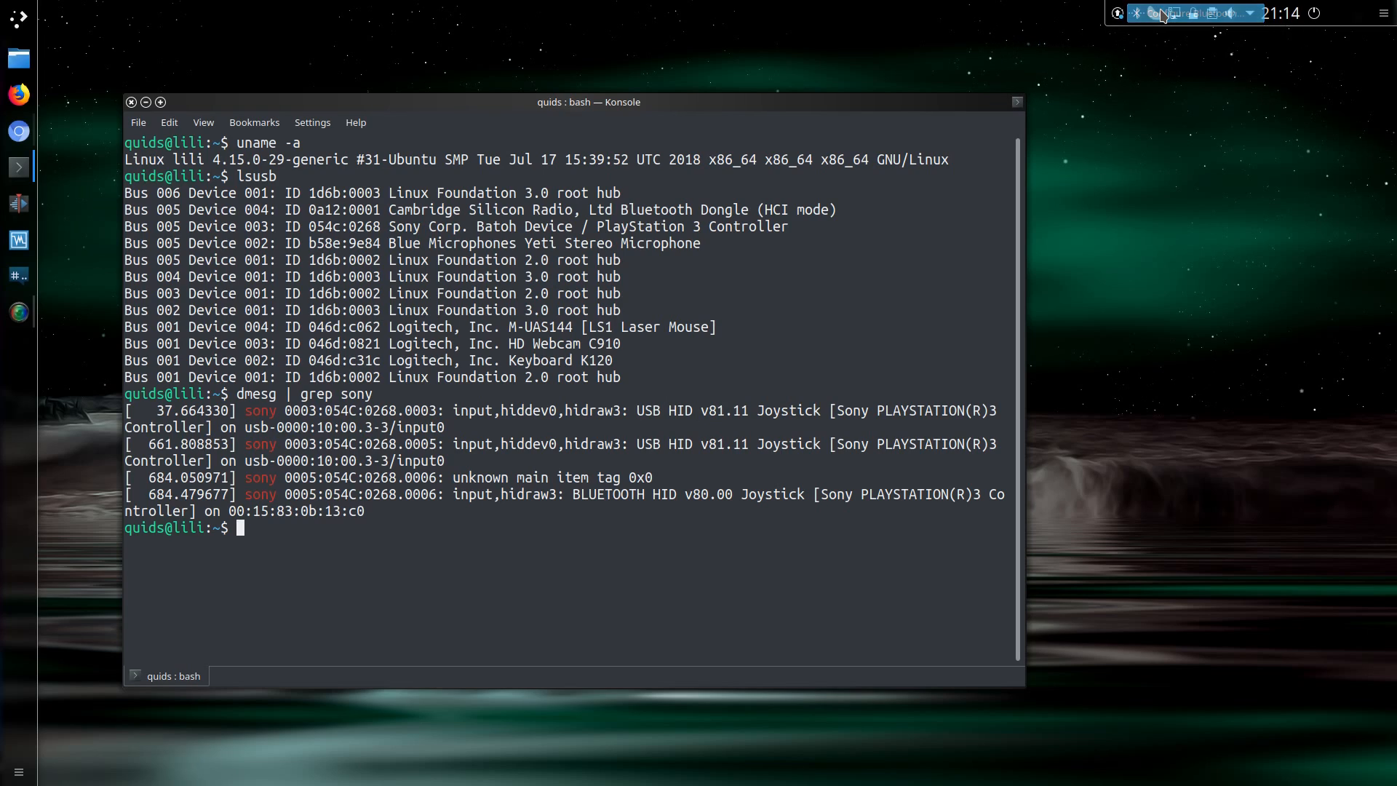
Open the Bluetooth configuration and view the lili adapter's settings
click(1136, 12)
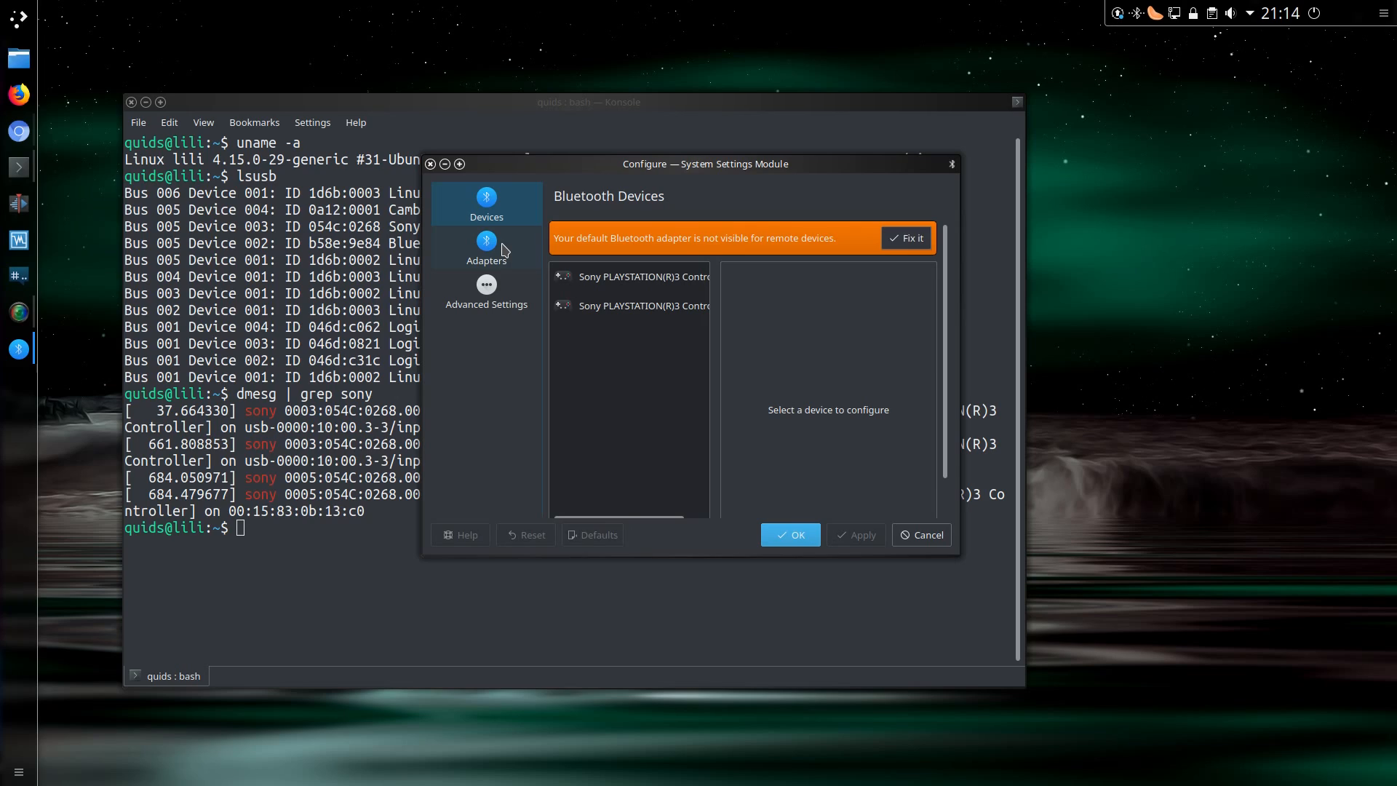
click(486, 247)
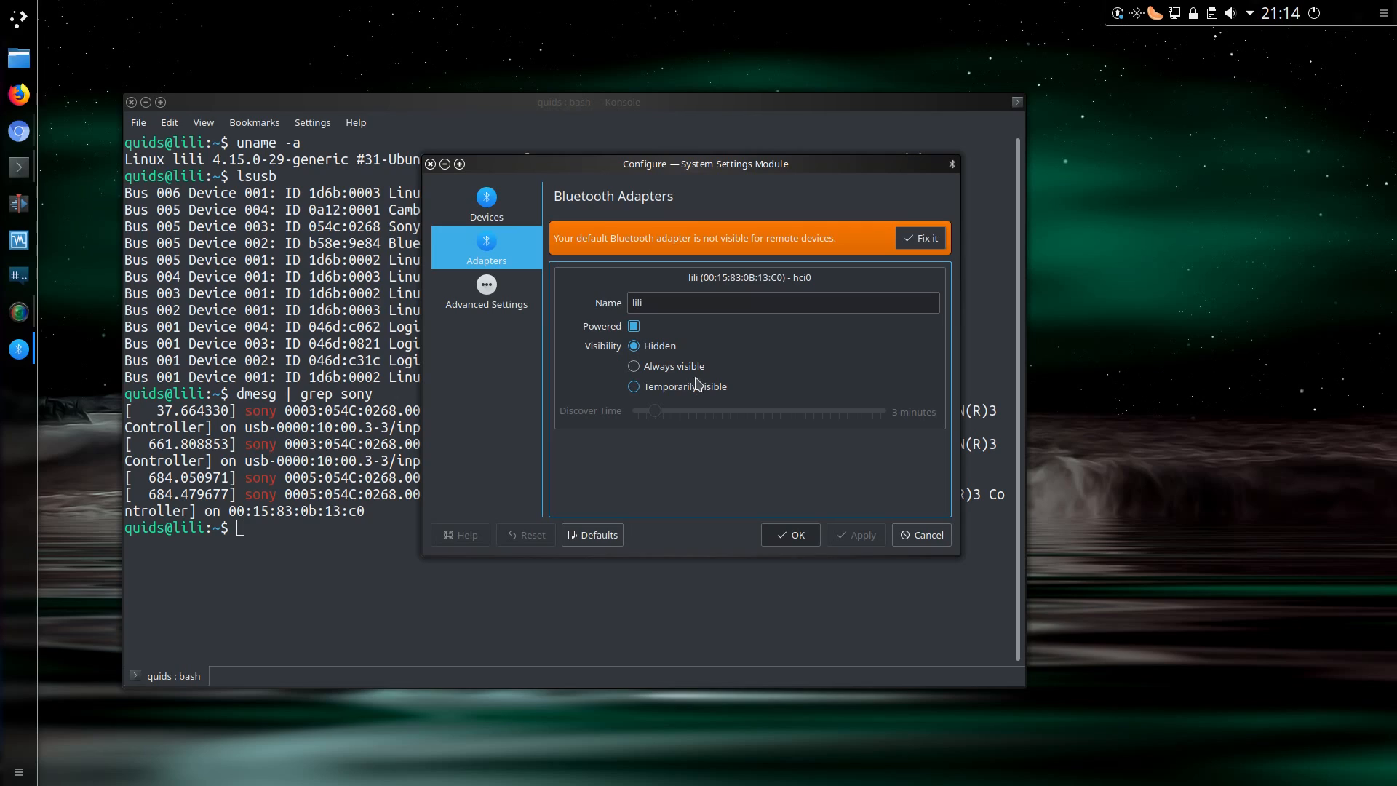
mouse_move(697, 366)
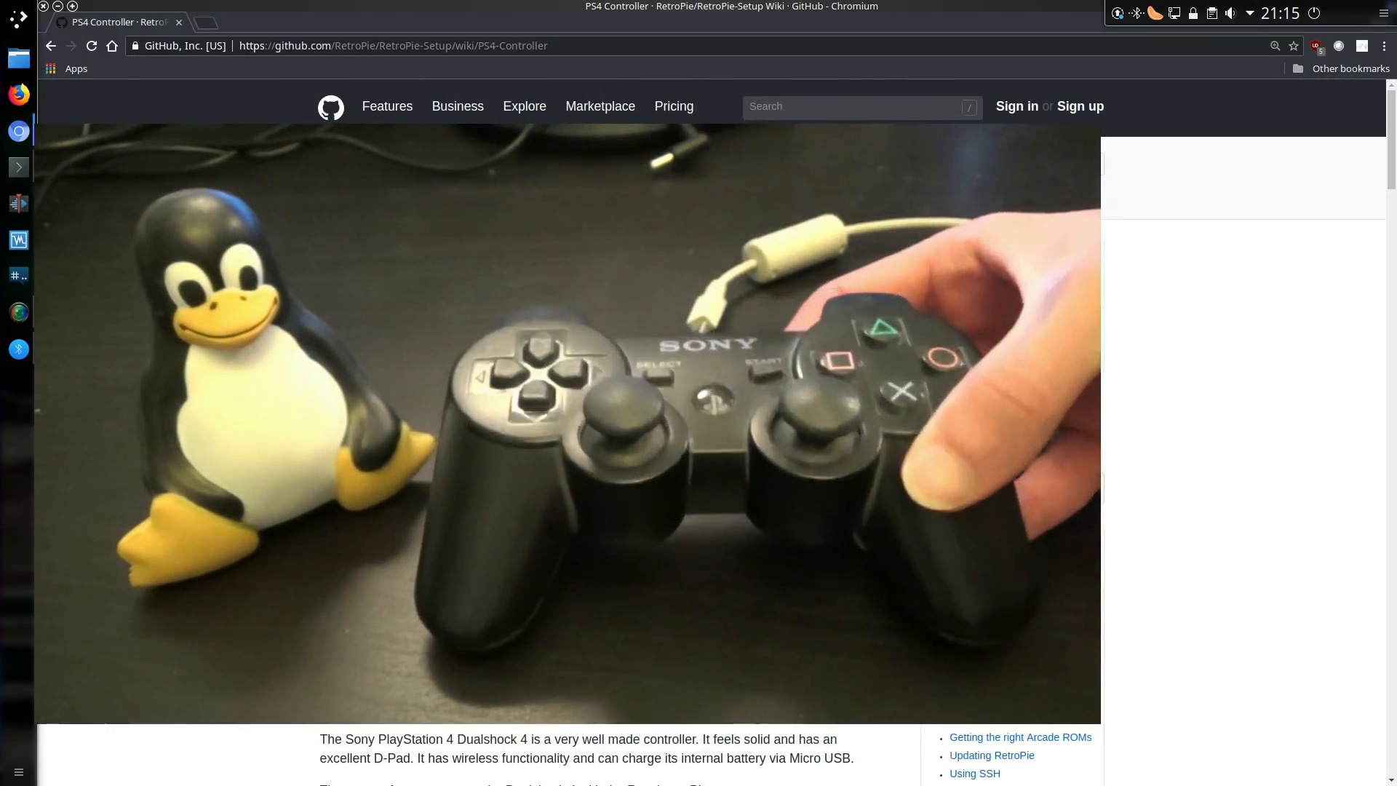
Scroll through the PS4 Controller wiki's pairing, wake-up and charging sections
scroll(up, 3)
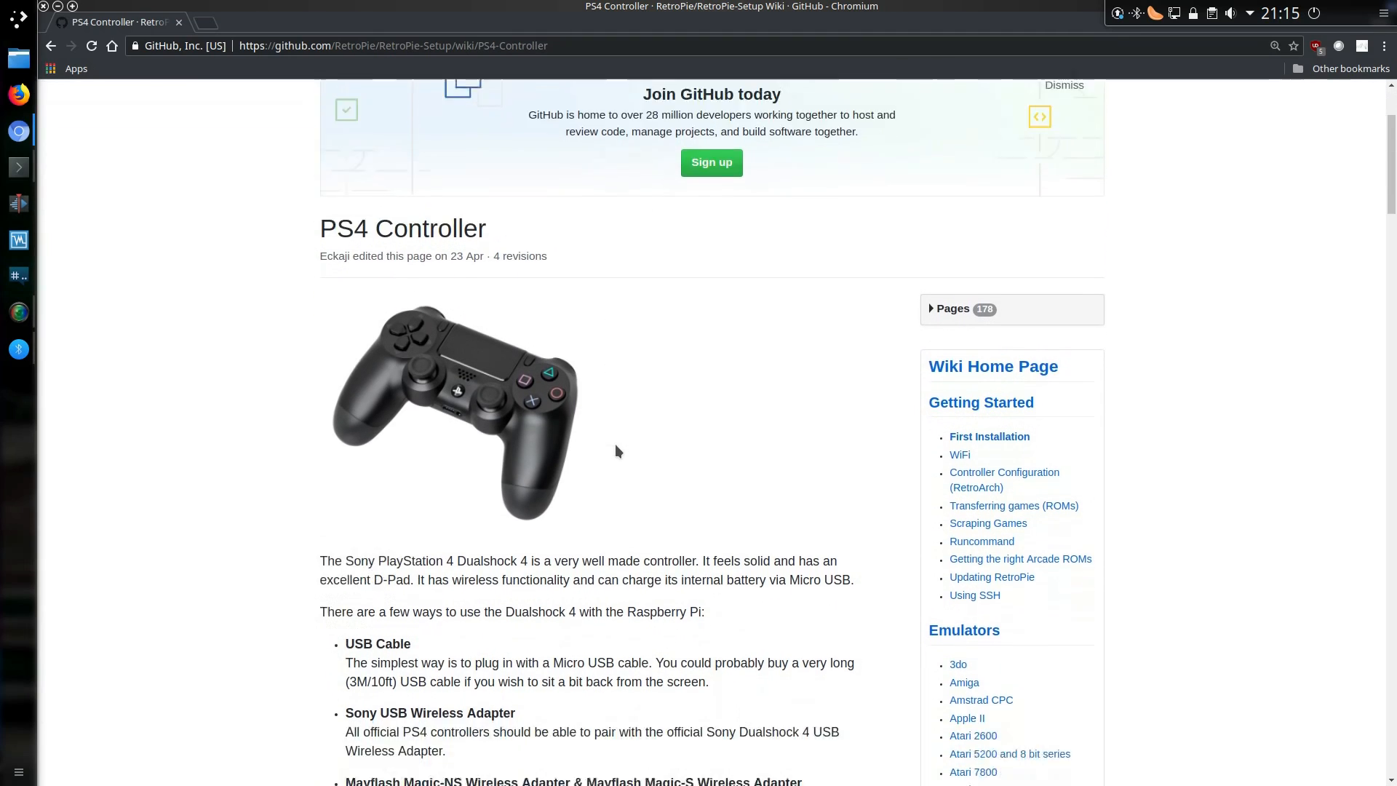
scroll(down, 3)
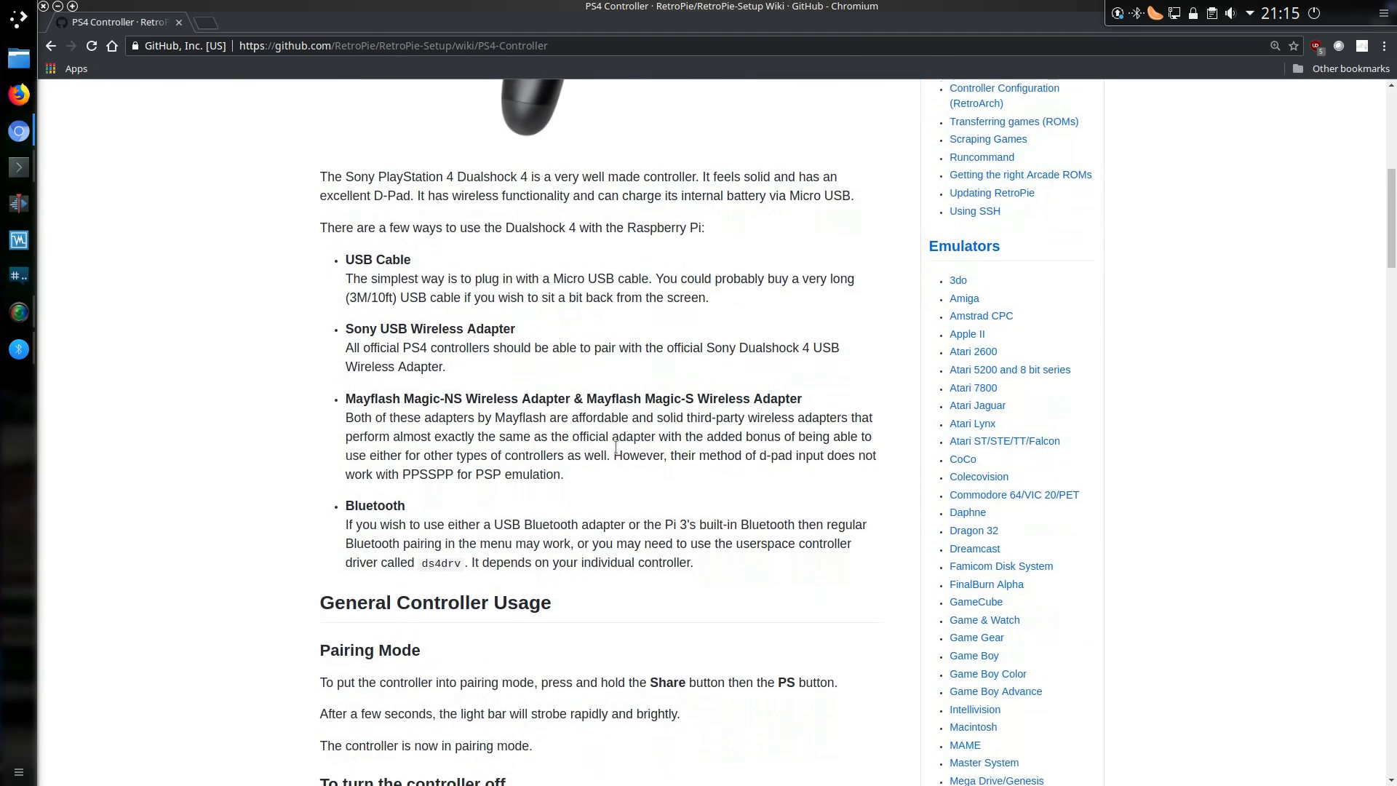
scroll(down, 3)
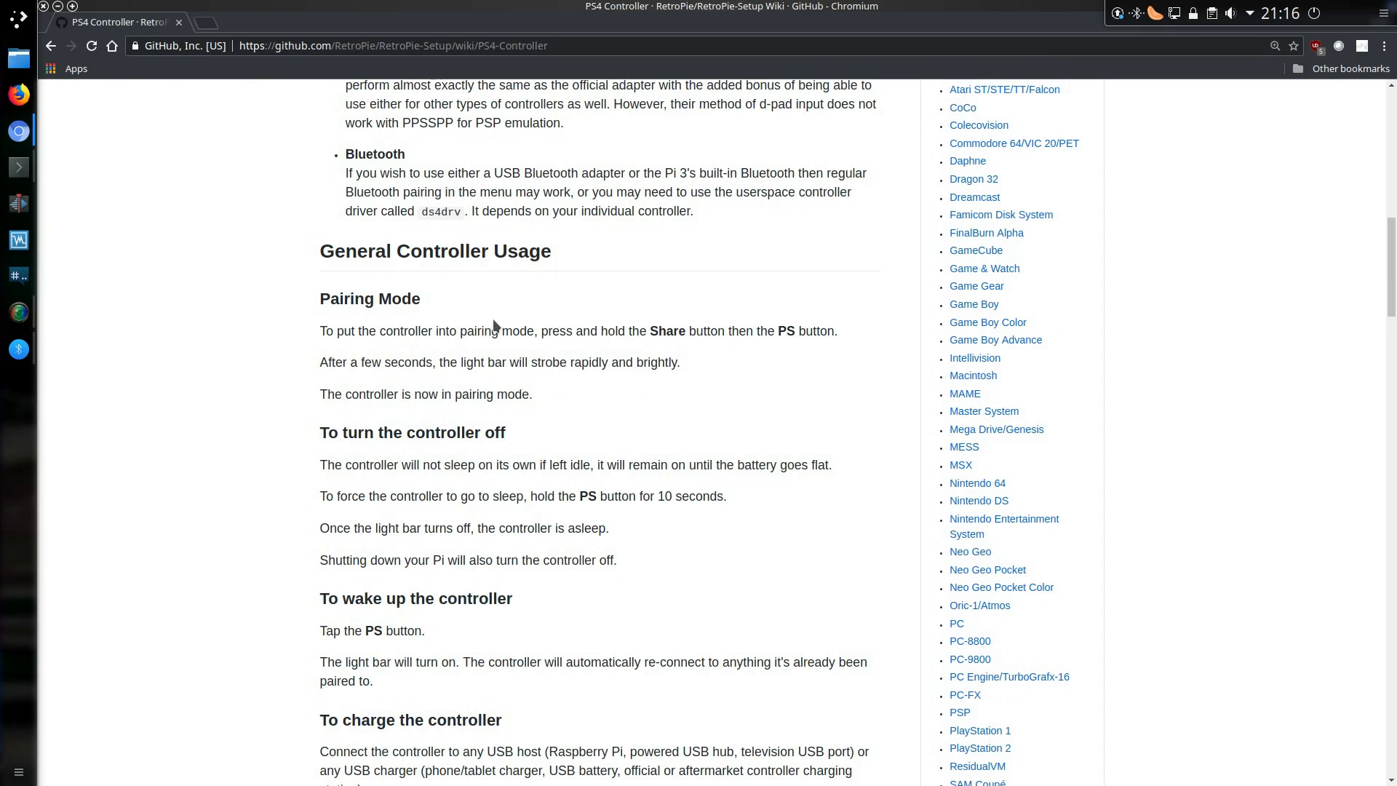
mouse_move(493, 362)
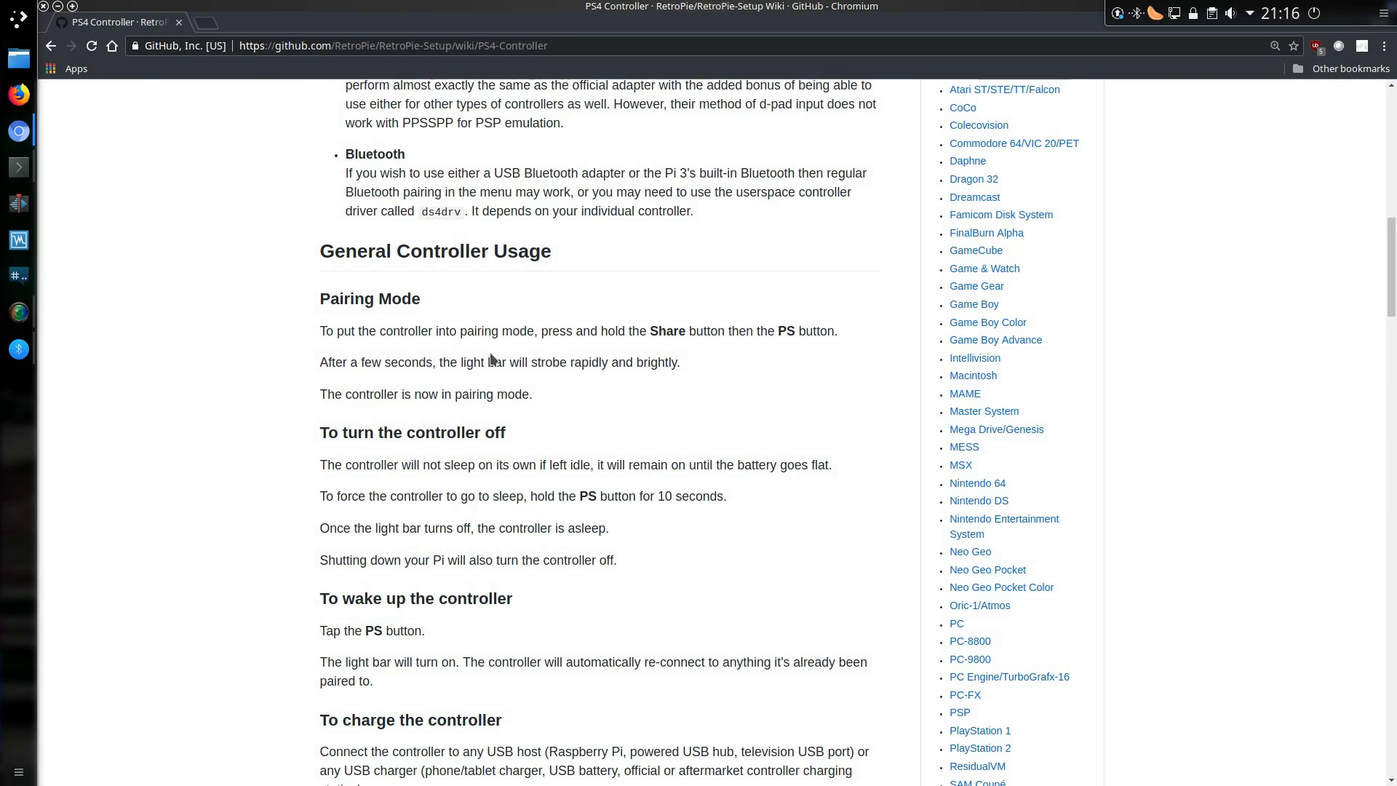
scroll(down, 3)
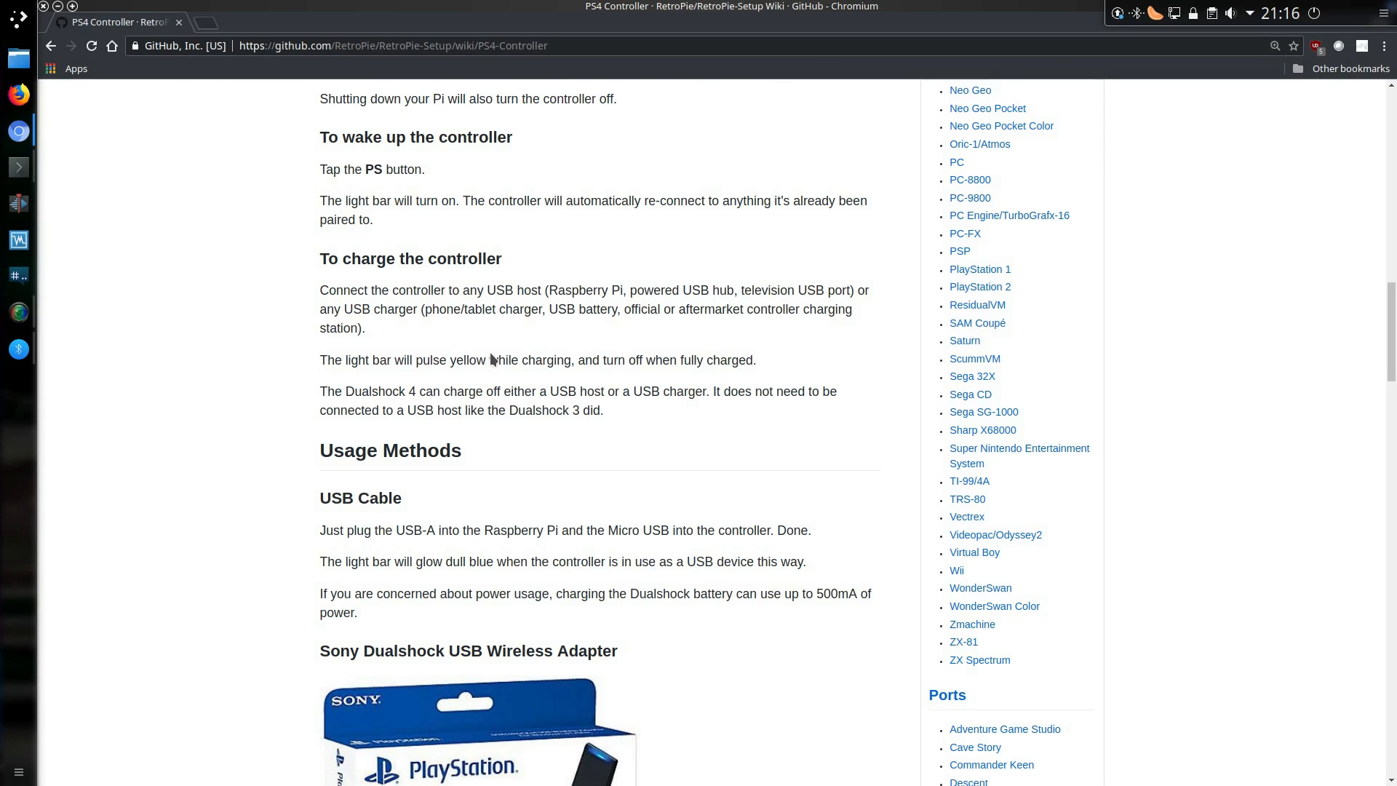
mouse_move(182, 7)
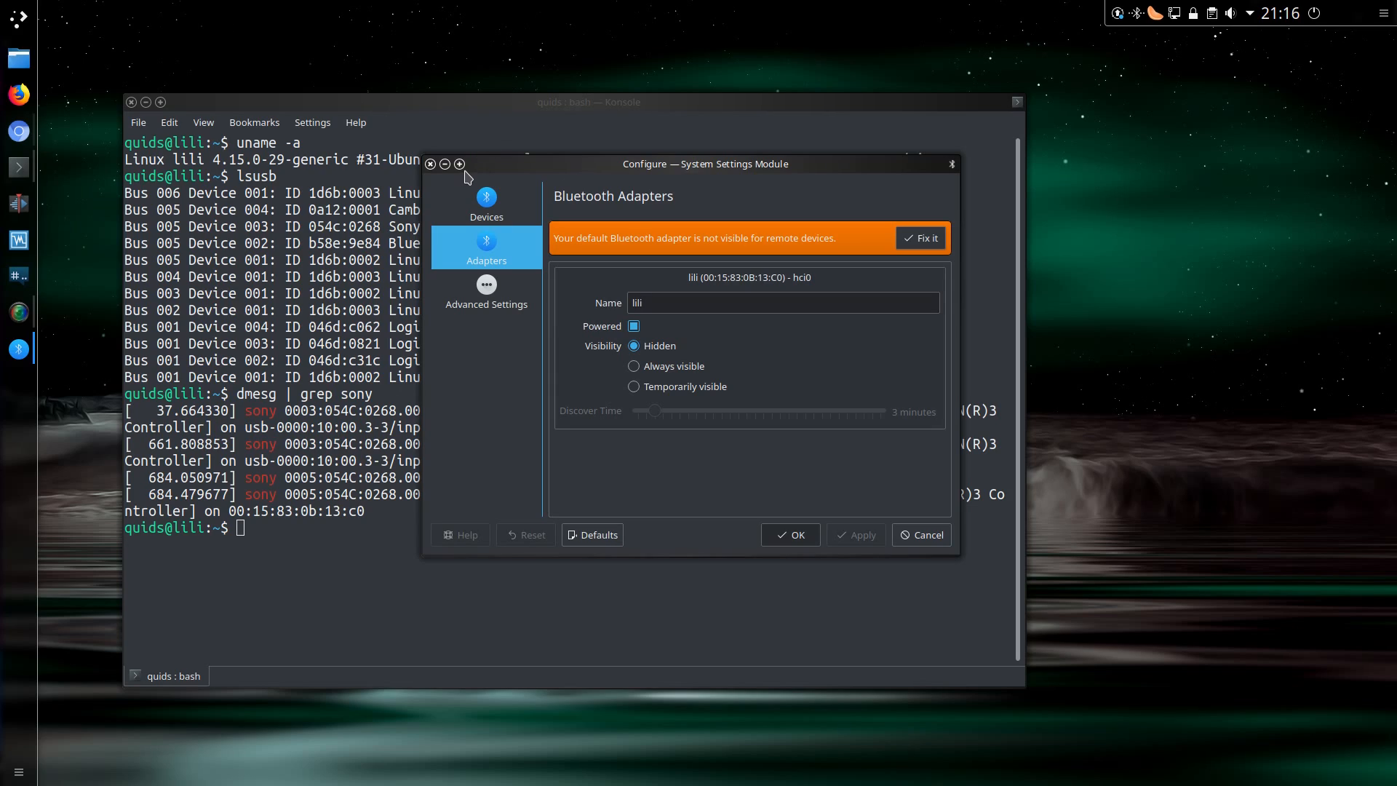
mouse_move(448, 180)
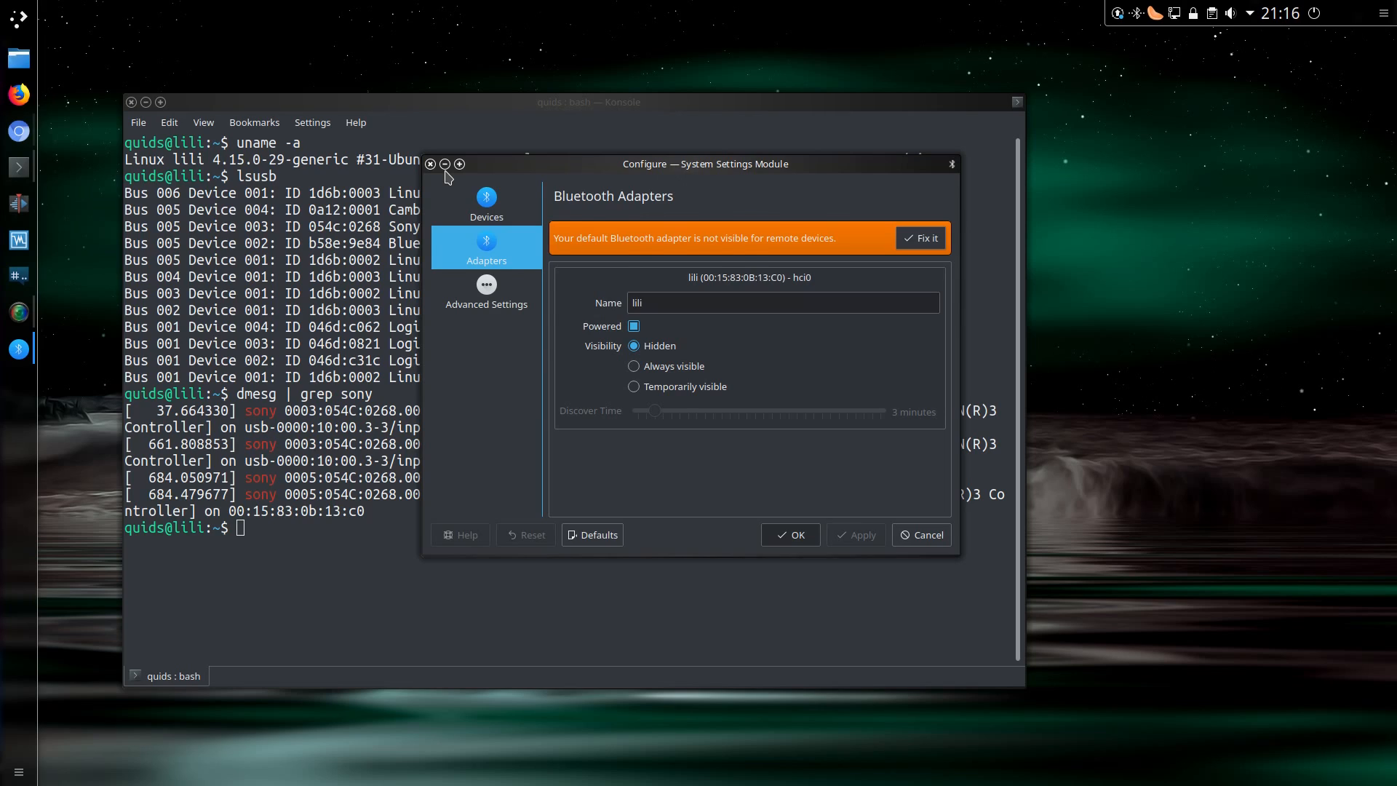
Close the Bluetooth System Settings window
click(1156, 13)
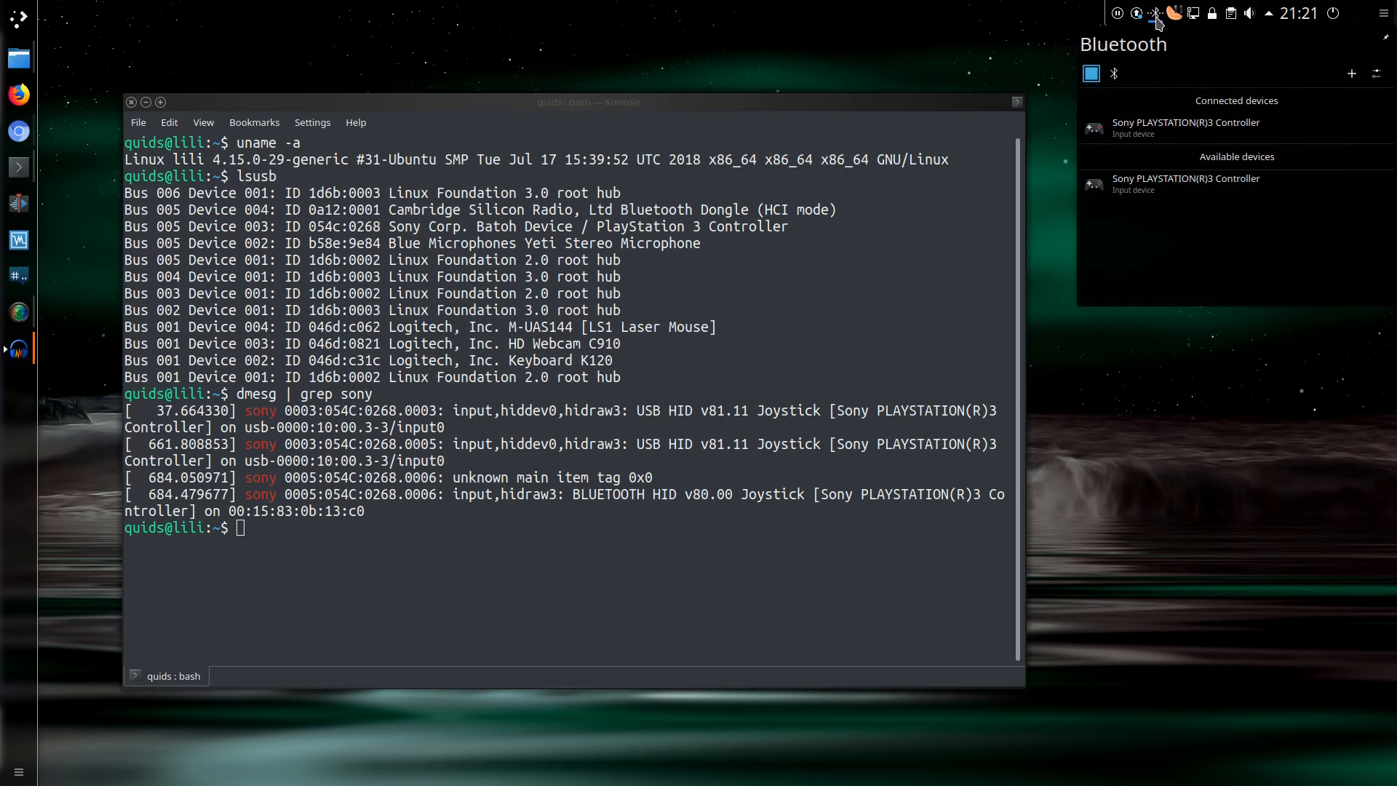